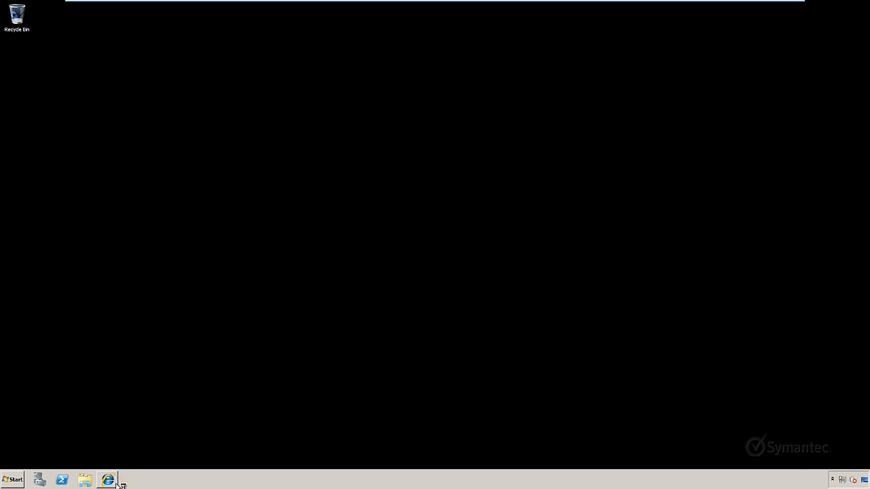
# Launch Internet Explorer and navigate to symantec.com/help to reach Customer Support.
pyautogui.click(106, 480)
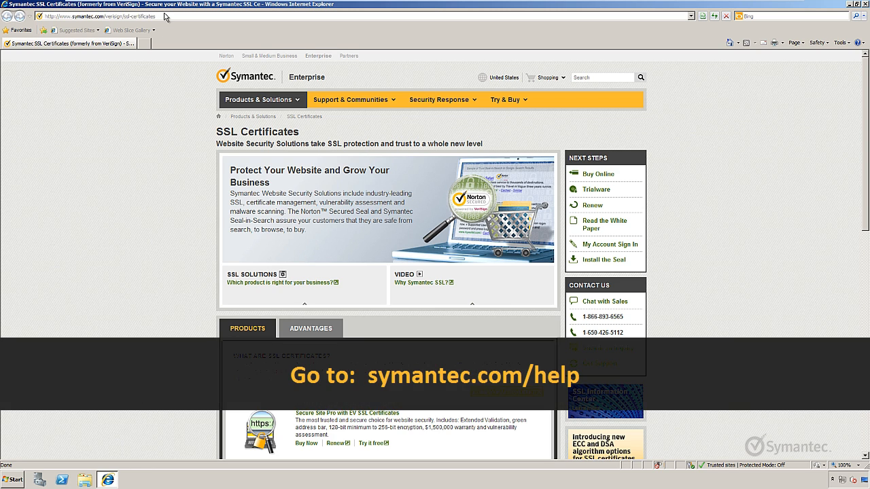
pyautogui.write('sy')
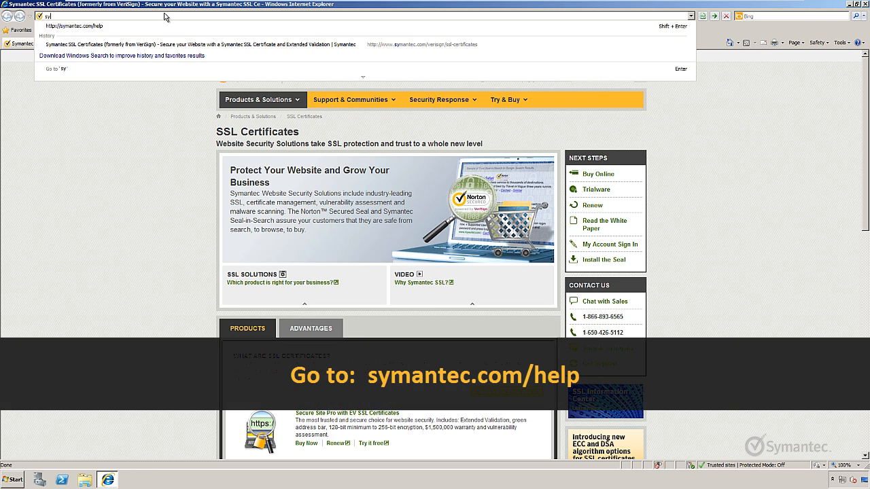
pyautogui.write('symantec.com/')
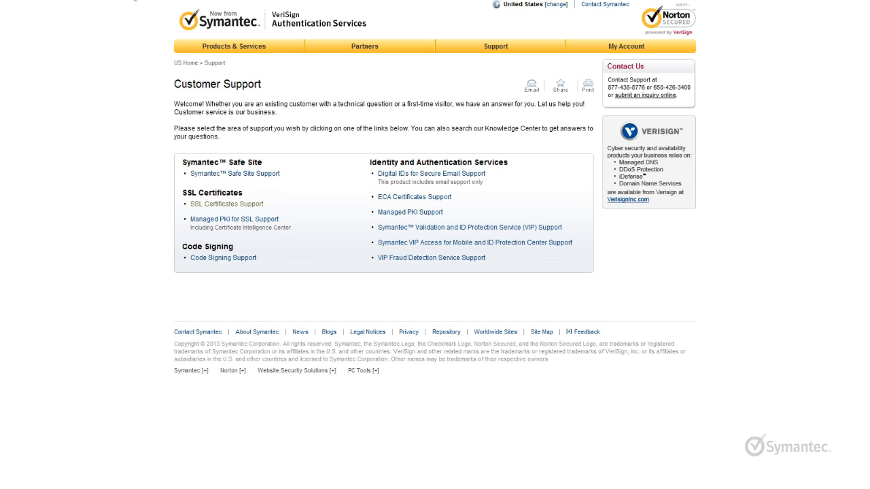
pyautogui.moveTo(226, 203)
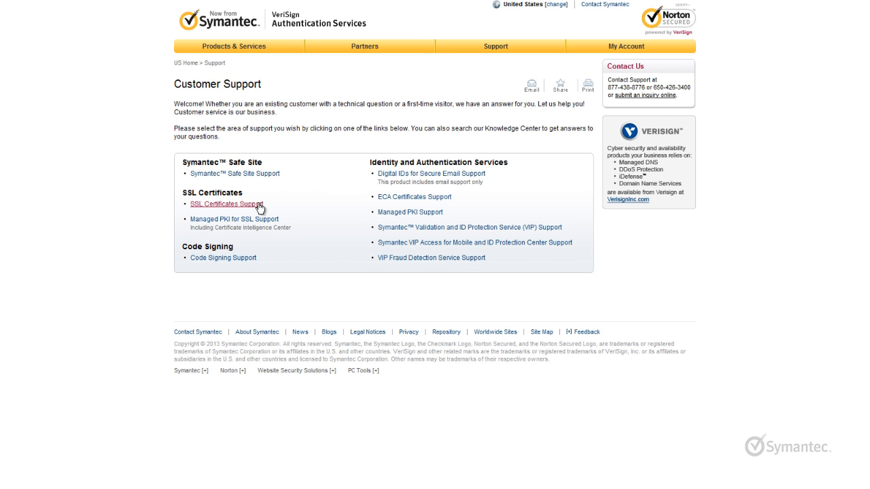
# From SSL Certificates Support, search the Knowledge Center for AR1796 and open the article.
pyautogui.click(224, 203)
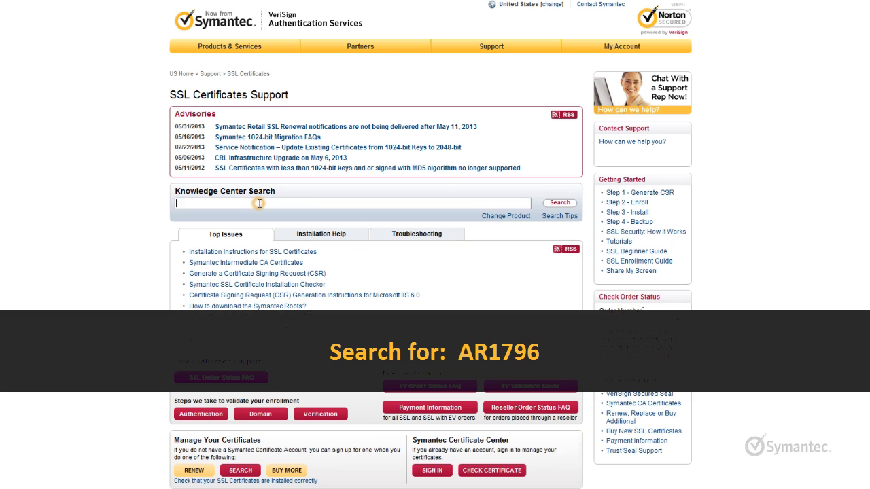
pyautogui.write('AR1796')
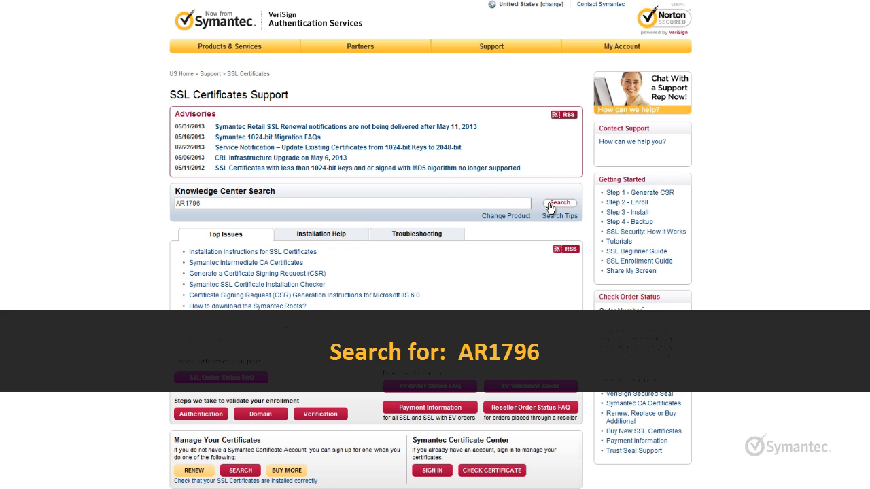
pyautogui.click(560, 202)
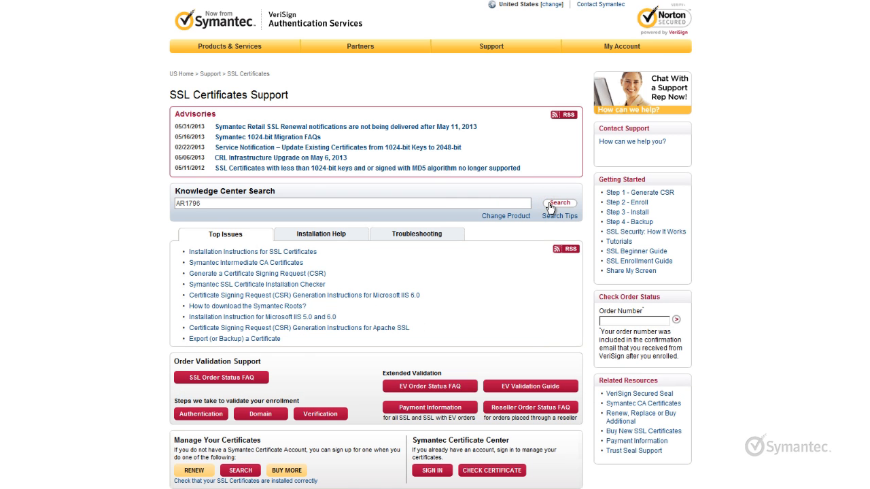
pyautogui.click(559, 204)
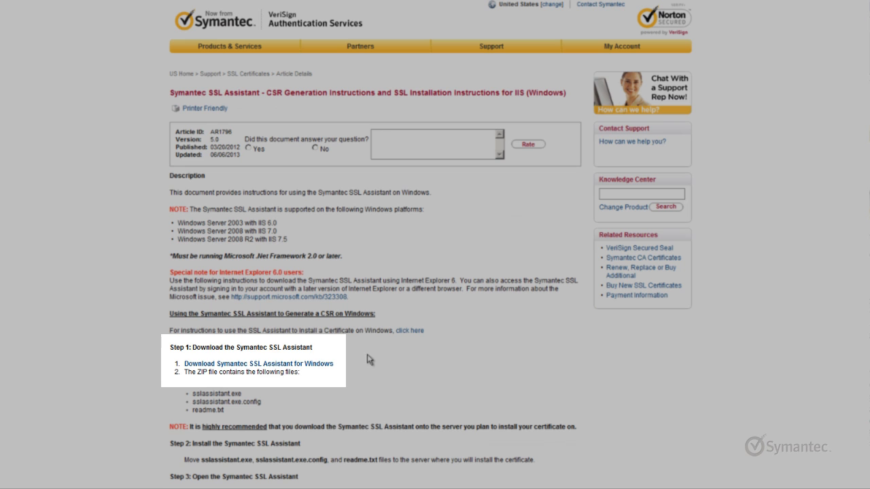
pyautogui.moveTo(331, 366)
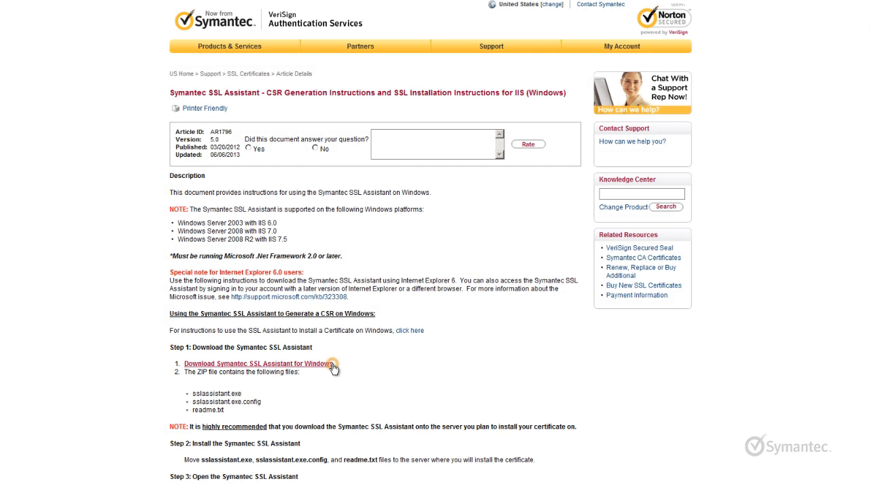
# Download Symantec SSL Assistant for Windows and save SSLAssistant.zip to the Desktop.
pyautogui.click(264, 364)
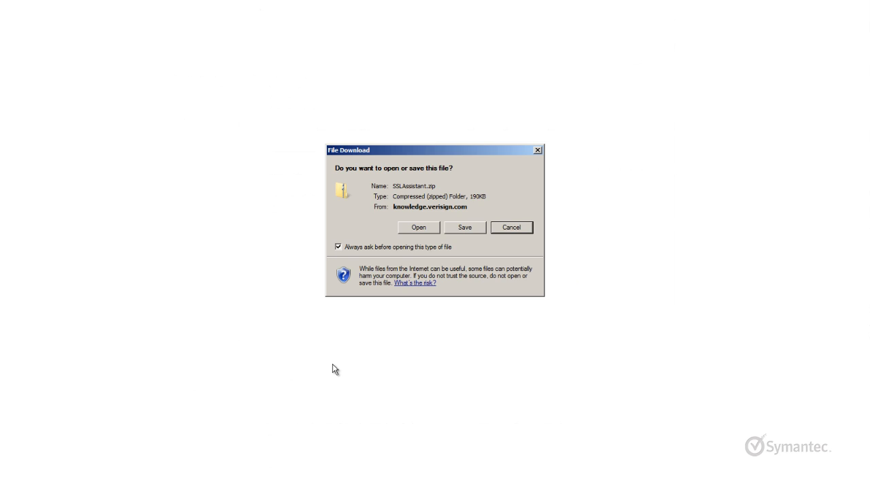
pyautogui.moveTo(452, 231)
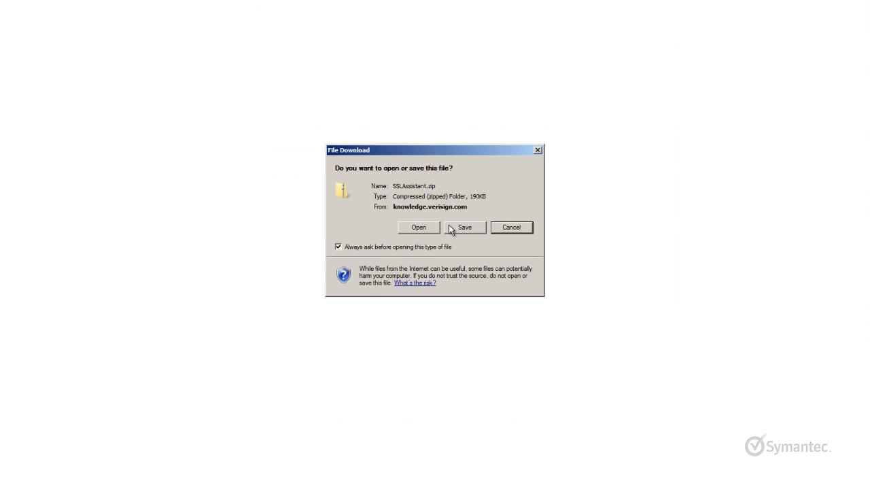
pyautogui.click(464, 227)
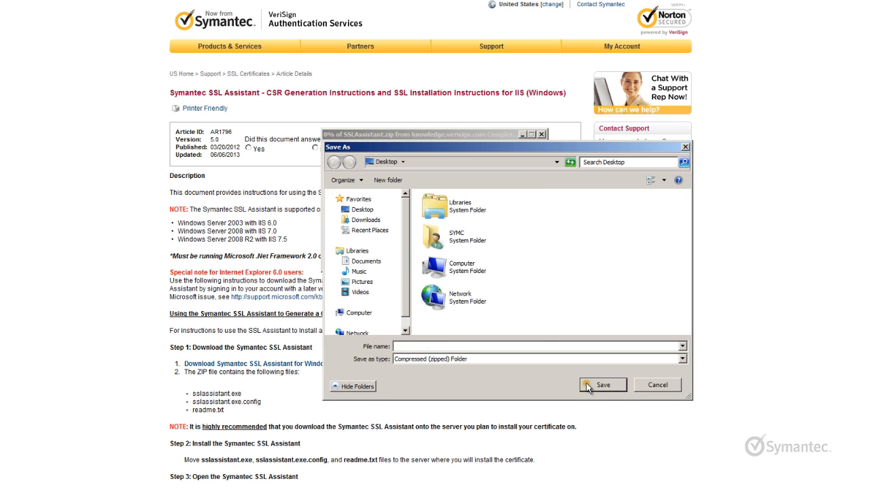
pyautogui.click(602, 386)
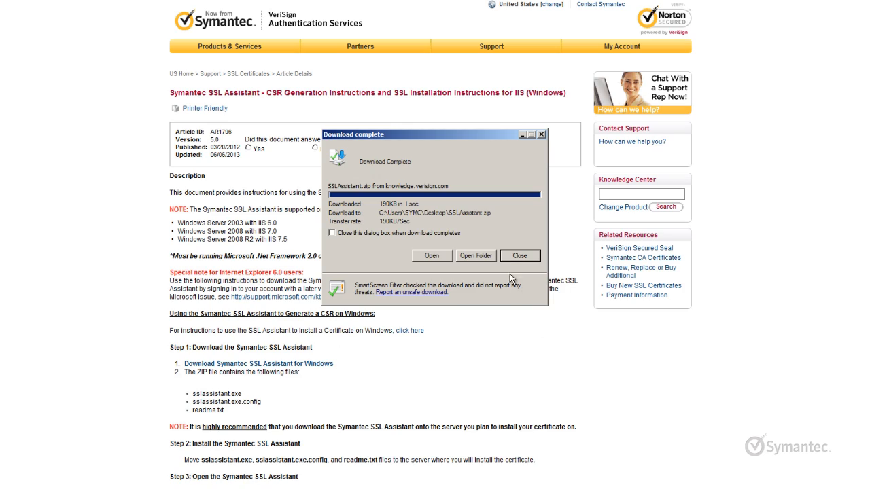
pyautogui.click(519, 256)
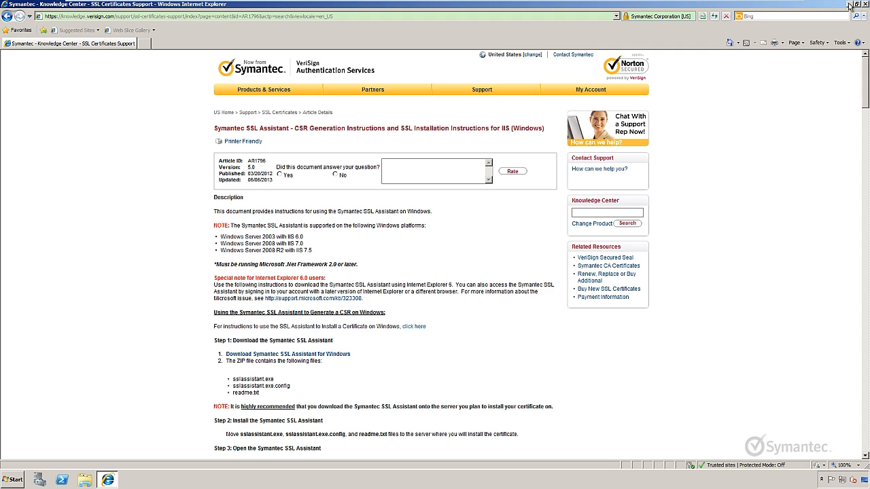
# Extract SSLAssistant.zip on the Desktop into the default SSLAssistant folder.
pyautogui.click(835, 5)
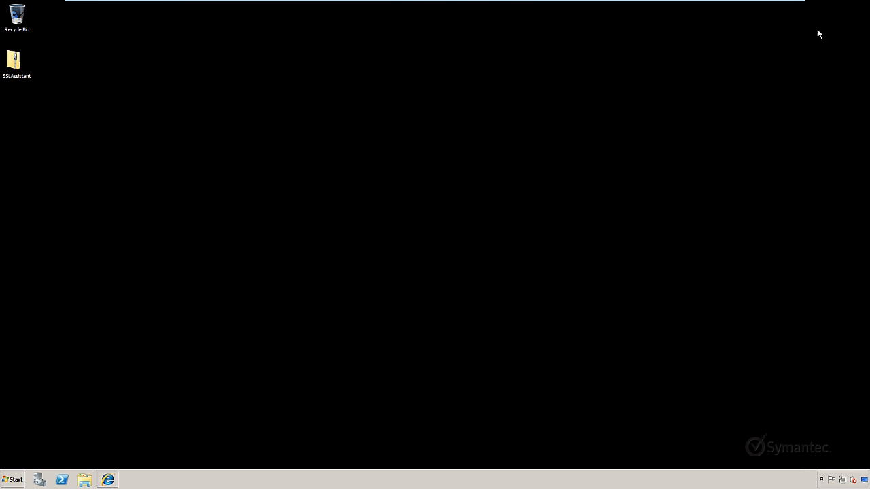
pyautogui.moveTo(19, 68)
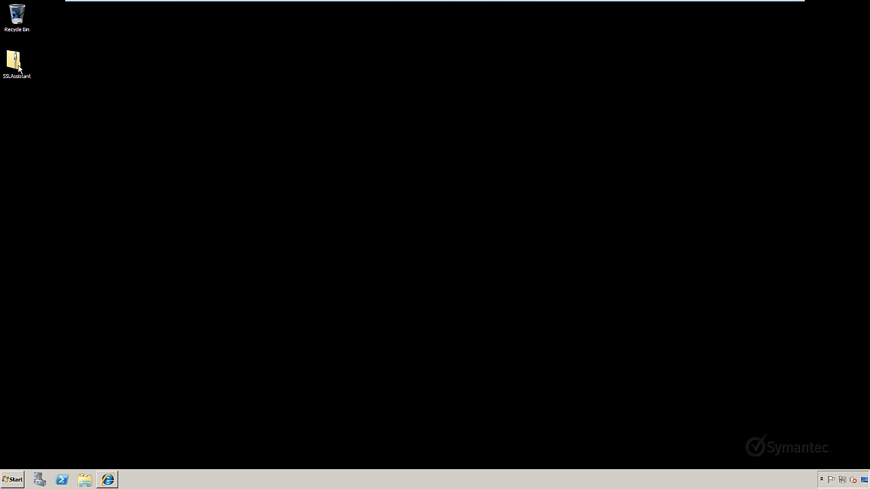
pyautogui.rightClick(15, 60)
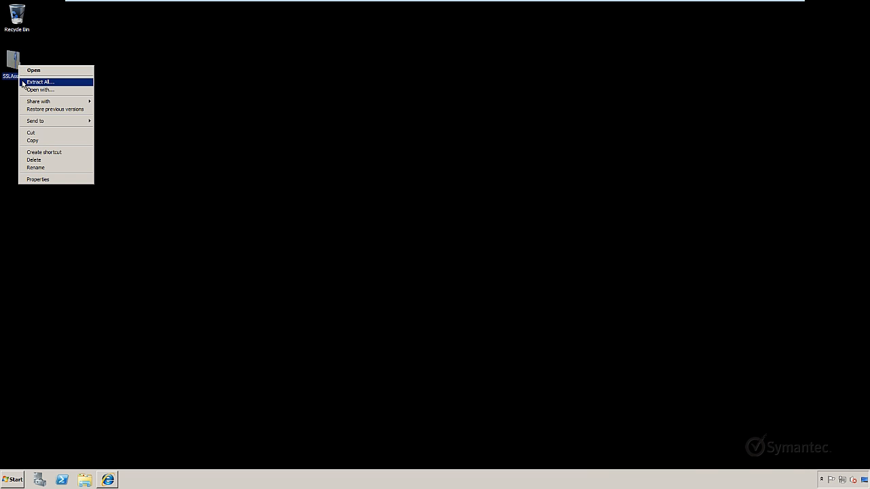
pyautogui.click(40, 81)
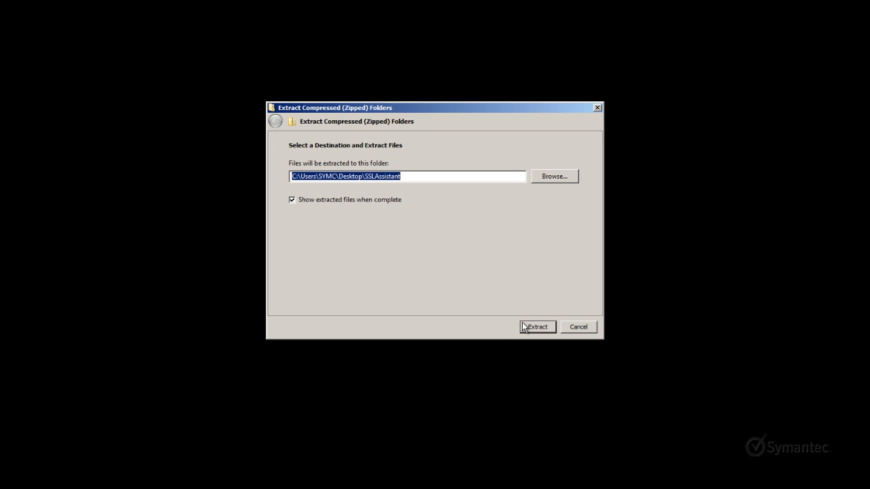
pyautogui.click(535, 326)
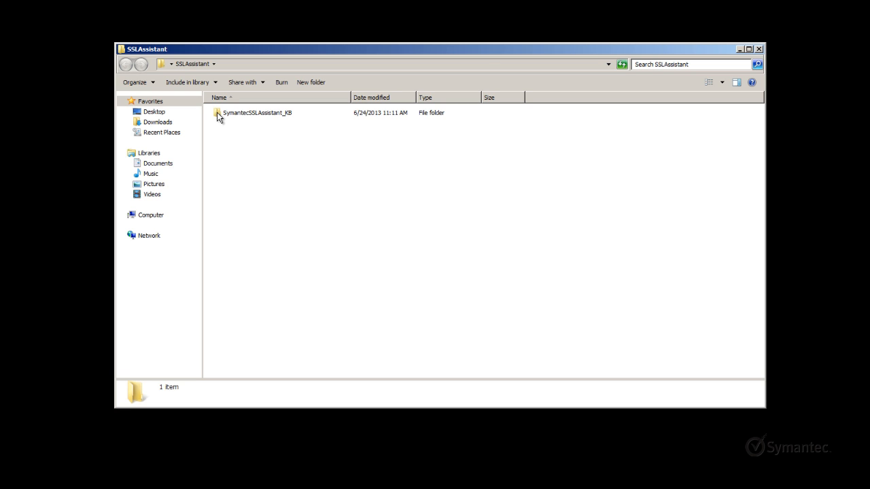
# Run sslassistant from the SymantecSSLAssistant_X8 folder.
pyautogui.doubleClick(256, 113)
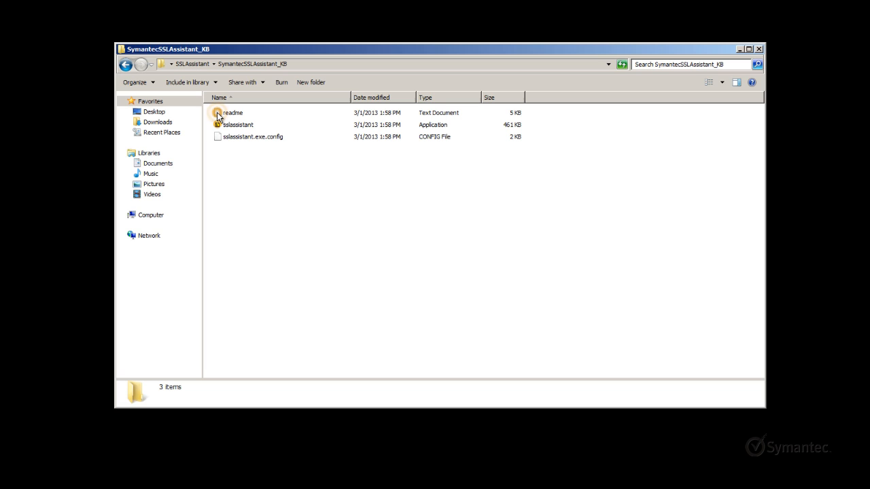
pyautogui.moveTo(219, 128)
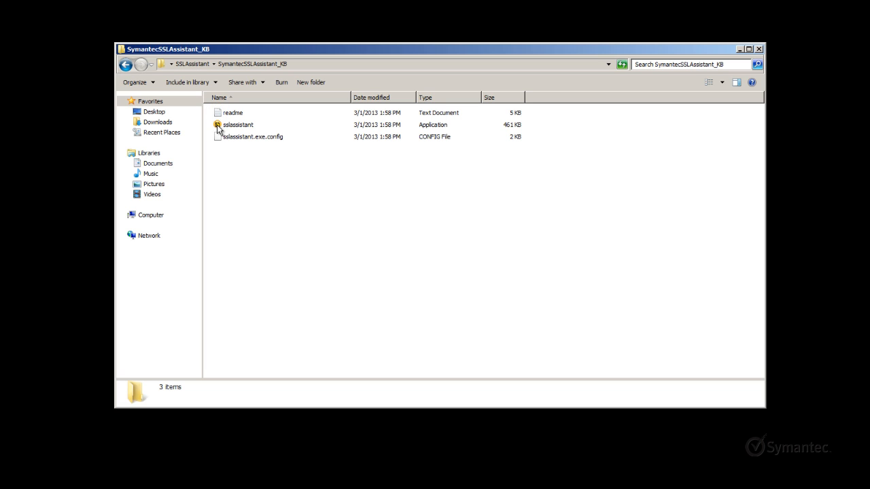
pyautogui.click(239, 125)
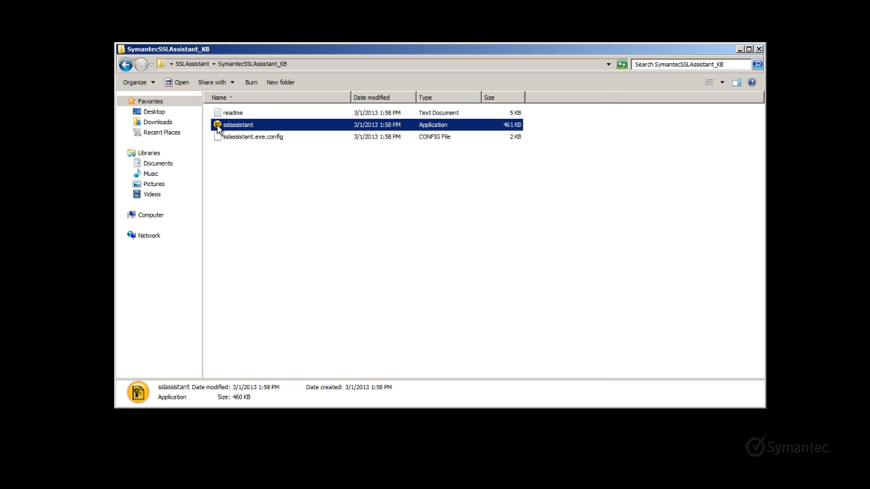
pyautogui.doubleClick(236, 125)
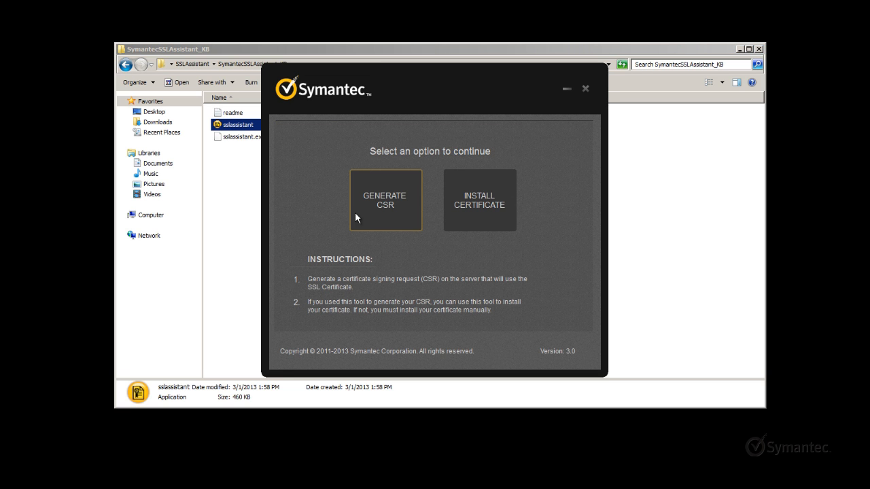
# Choose Generate CSR to bring up the blank Certificate Information form.
pyautogui.click(385, 200)
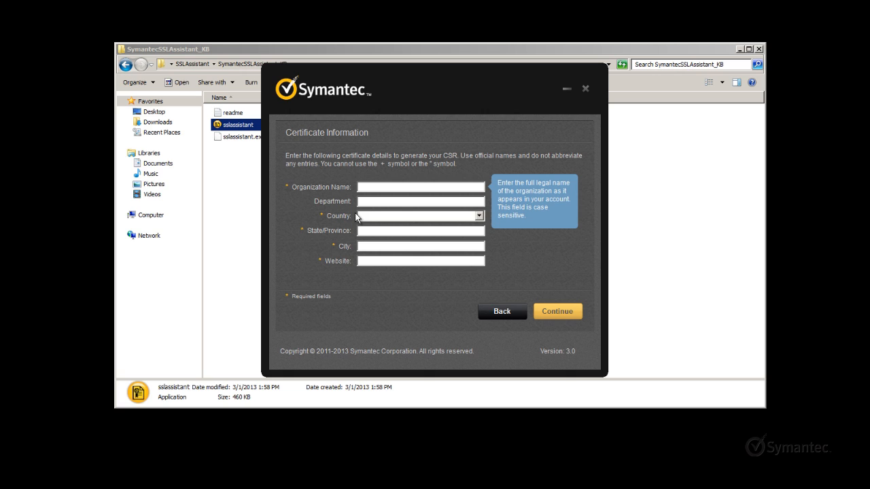
# Enter Symantec Corporation as organization, IT Department, and United States as country.
pyautogui.click(419, 187)
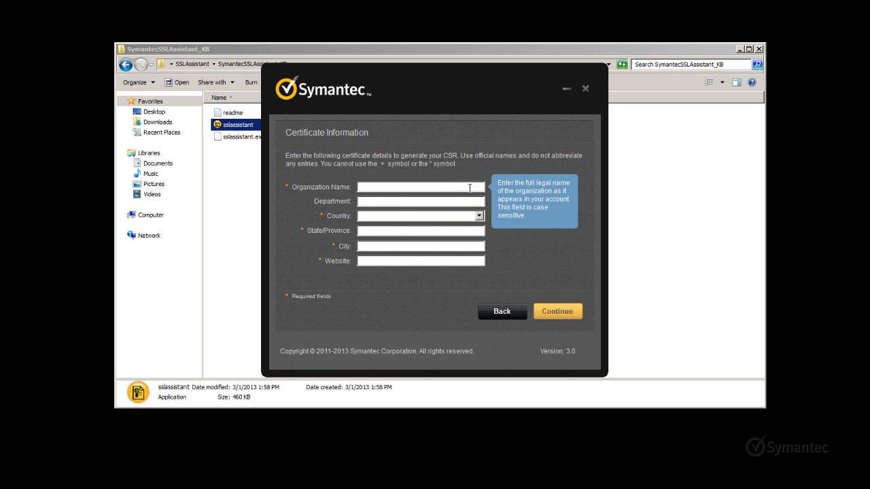
pyautogui.write('Symantec Corporation')
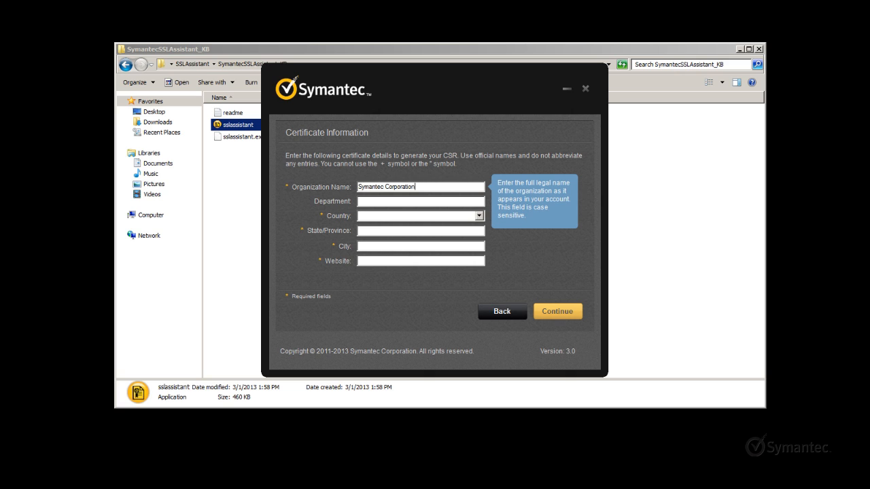
pyautogui.click(420, 201)
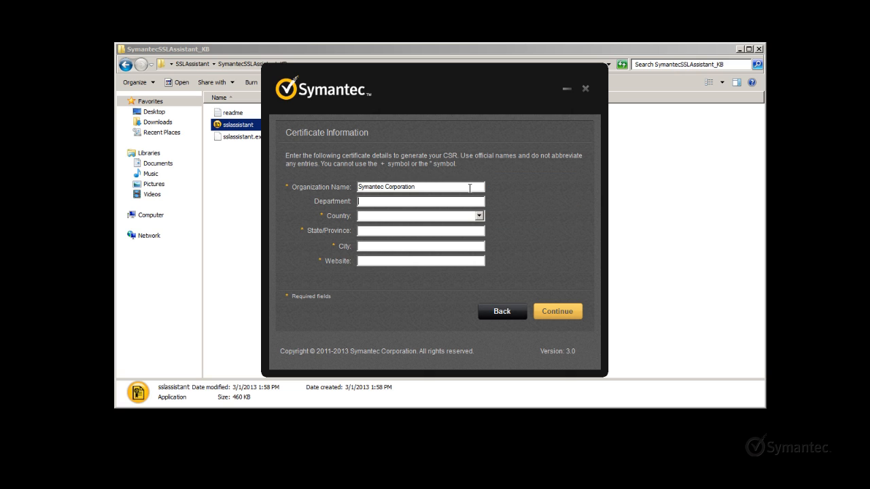
pyautogui.write('IT Department')
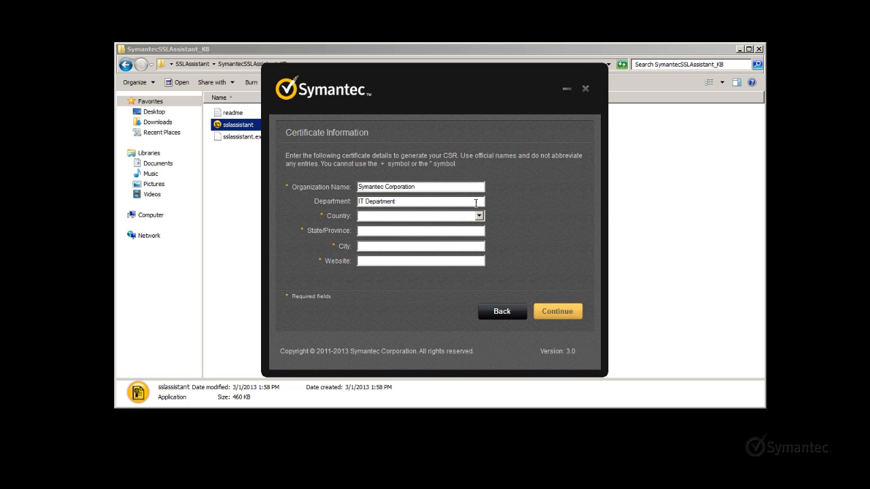
pyautogui.click(478, 215)
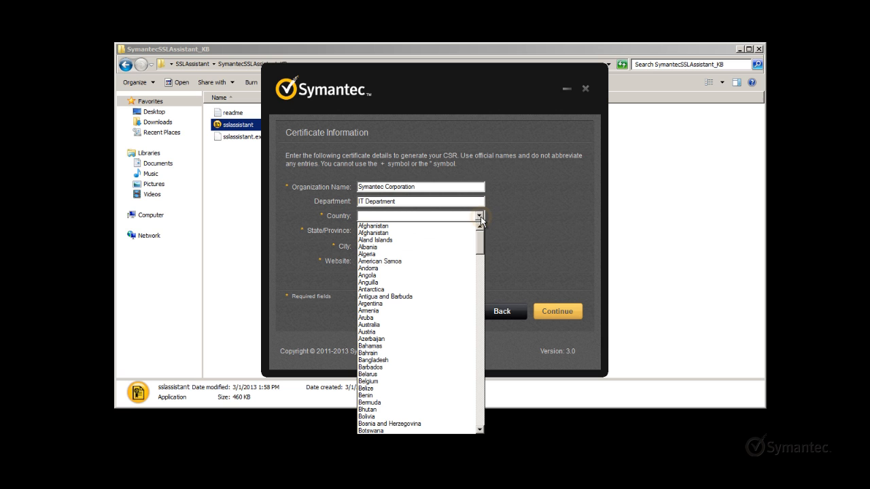
pyautogui.moveTo(479, 245)
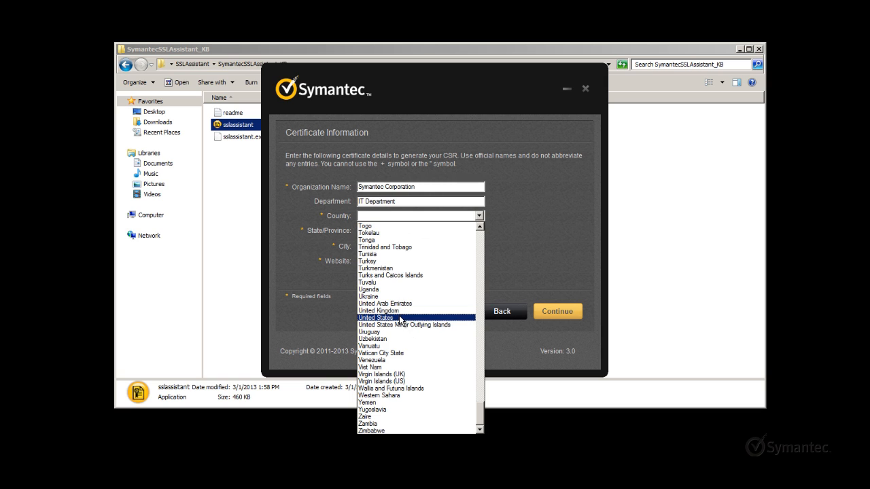
pyautogui.click(375, 318)
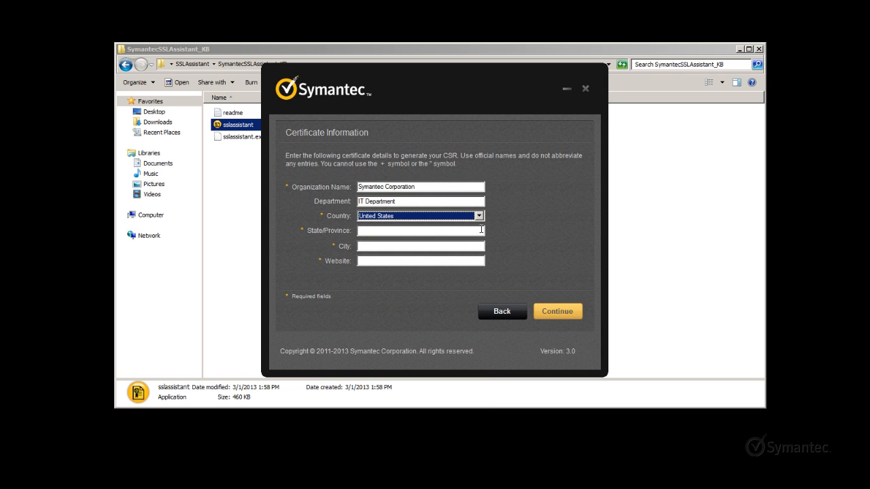
# Enter California, Mountain View and hostname.domain.com as state, city and website.
pyautogui.write('Californ')
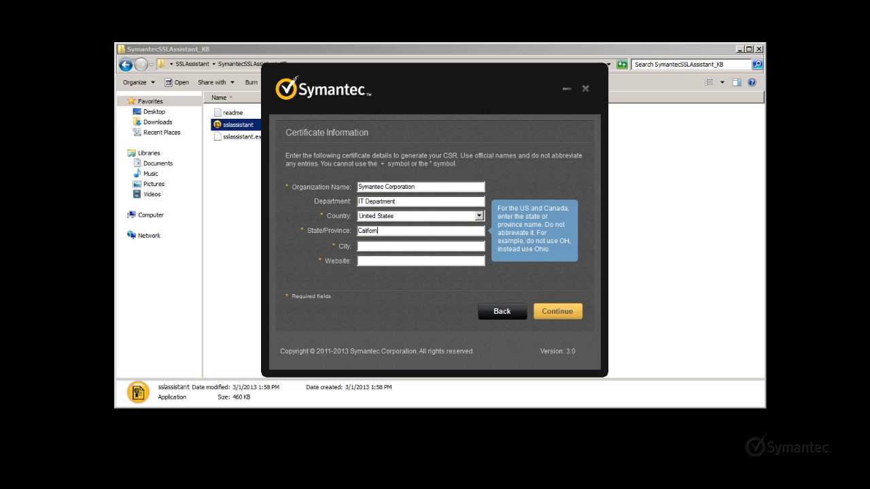
pyautogui.write('ia')
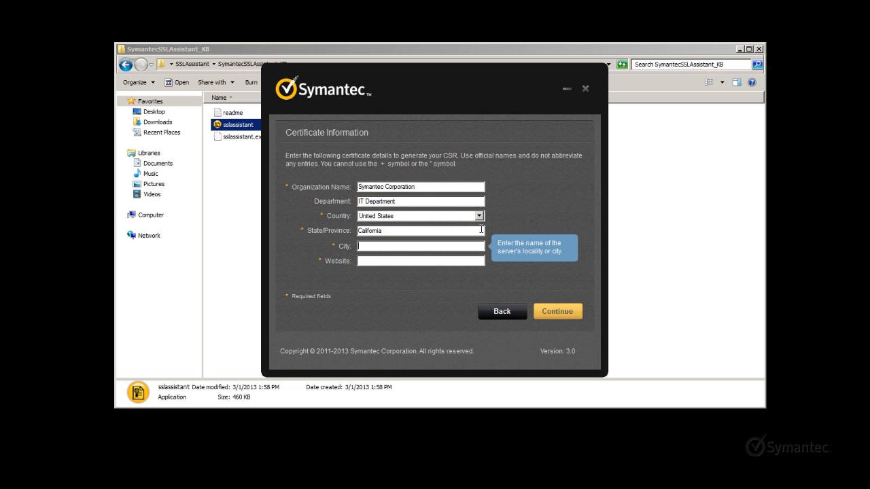
pyautogui.write('Mountain View')
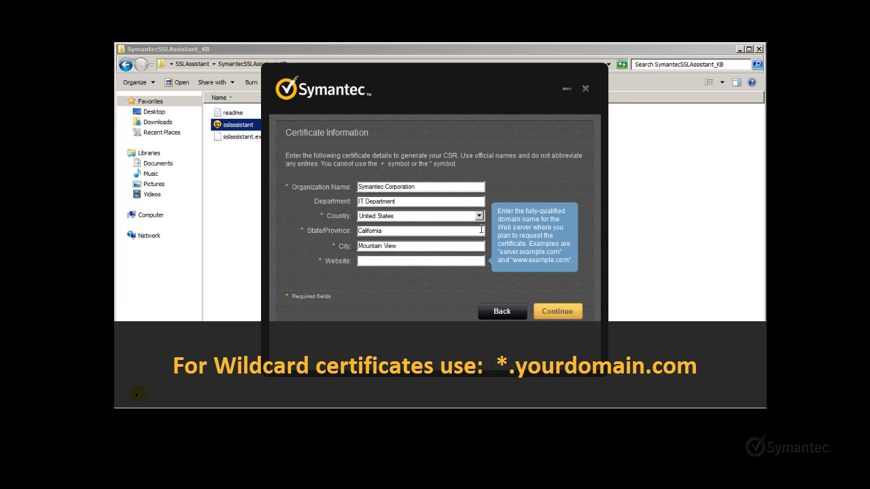
pyautogui.write('hostname.domain.com')
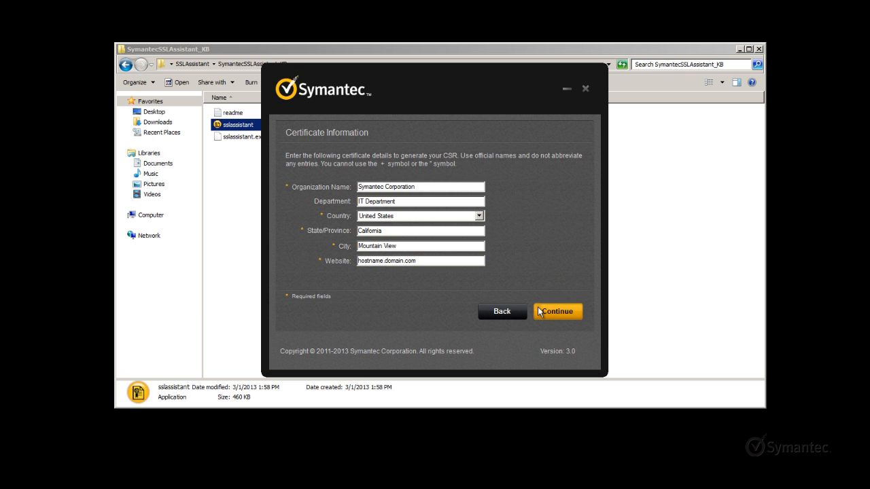
# Generate the CSR, save the csr text file to the Desktop, and finish with Done.
pyautogui.click(557, 311)
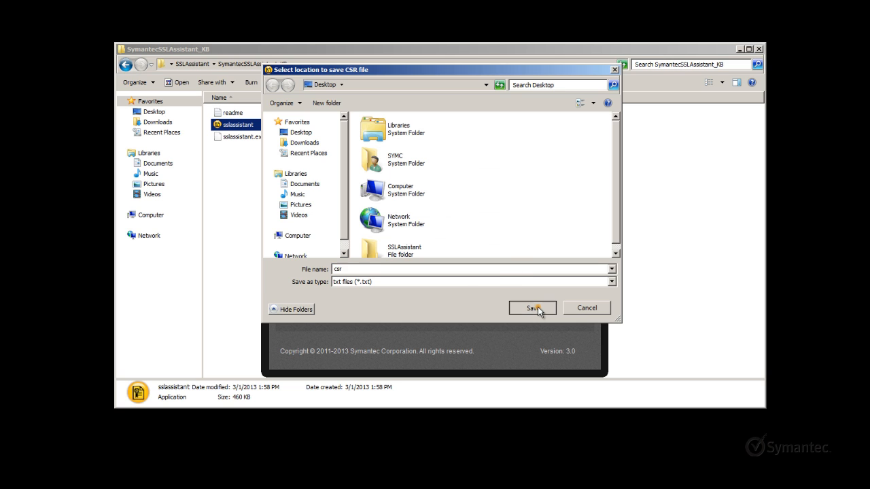
pyautogui.click(533, 307)
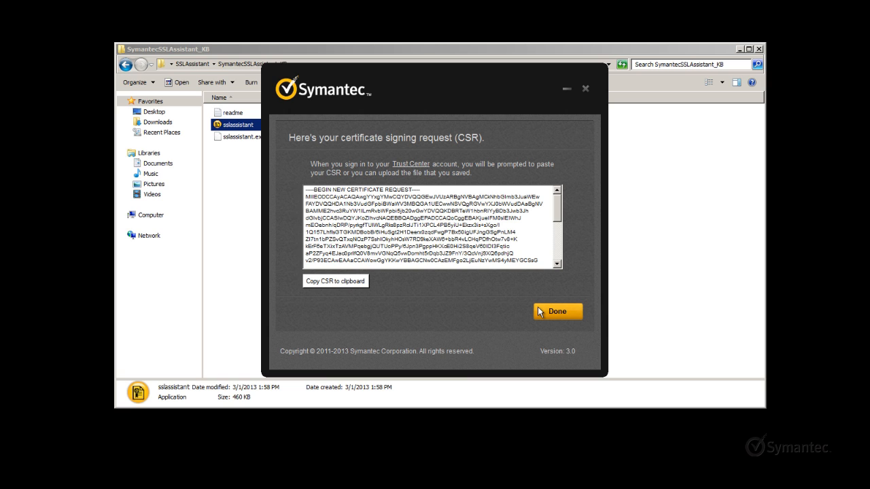
pyautogui.click(557, 310)
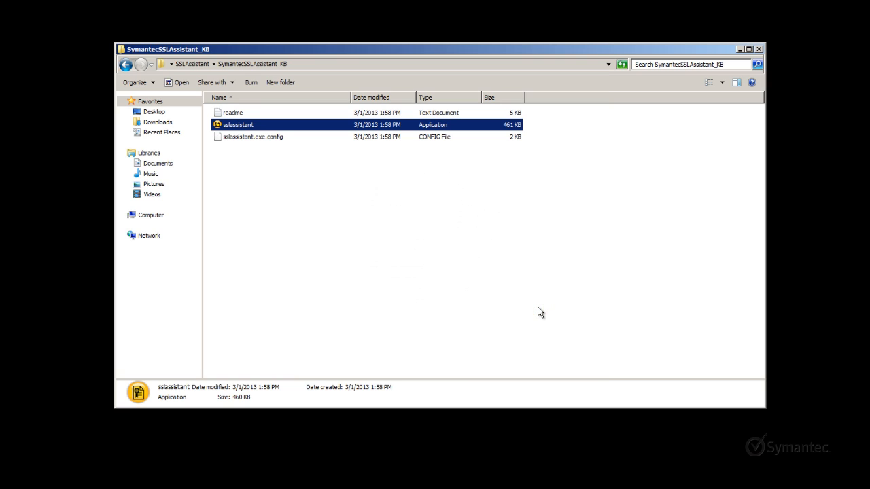